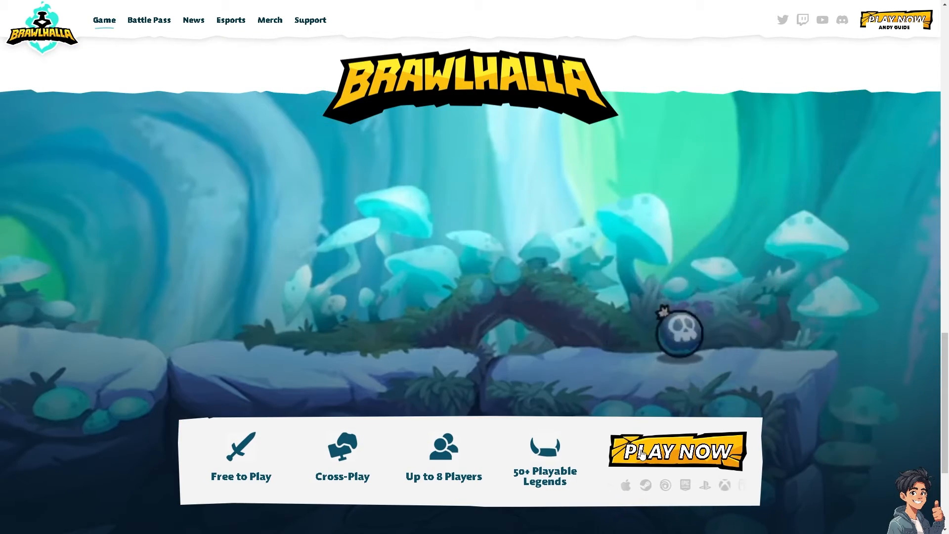
Open the Play Now overlay listing Steam, PlayStation, Android and other platforms
{"action": "left_click", "coordinate": [676, 451]}
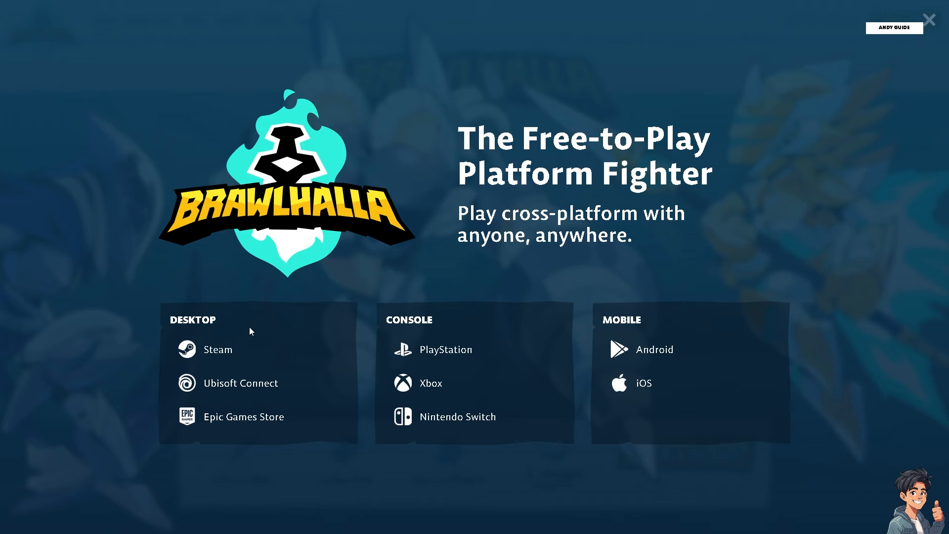
{"action": "mouse_move", "coordinate": [242, 329]}
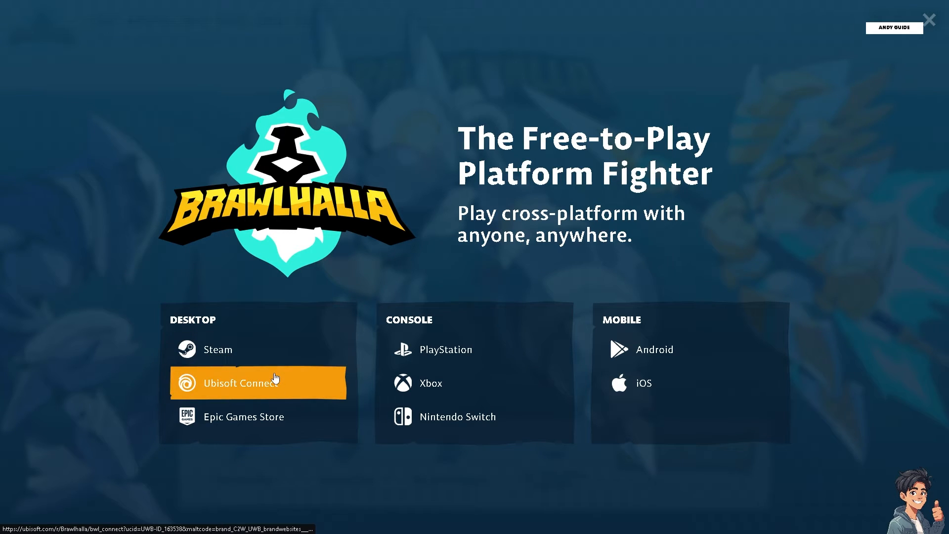
{"action": "mouse_move", "coordinate": [258, 416]}
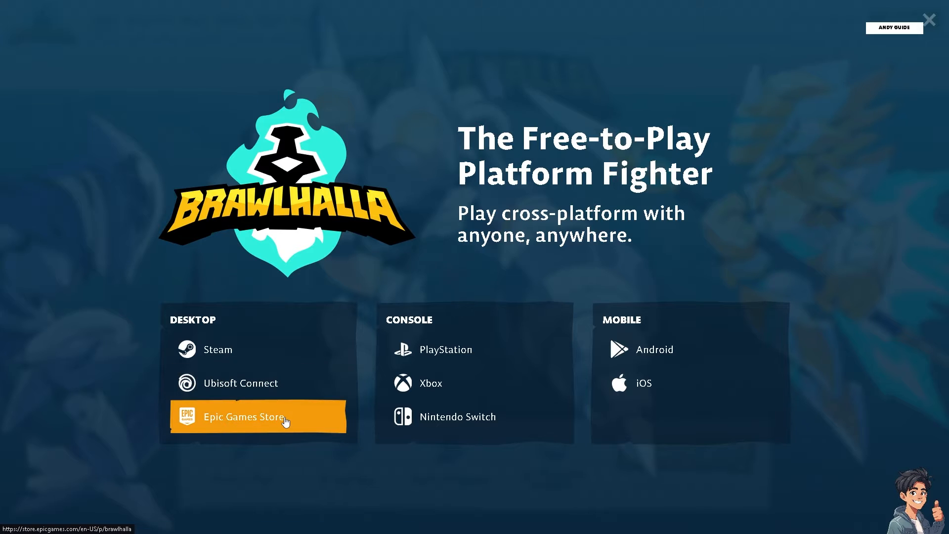
{"action": "mouse_move", "coordinate": [445, 349]}
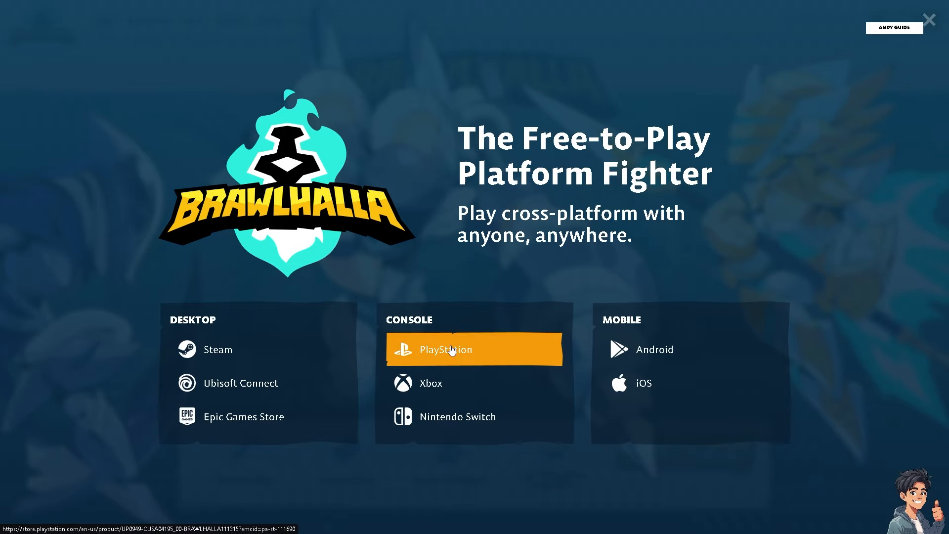
{"action": "mouse_move", "coordinate": [475, 417]}
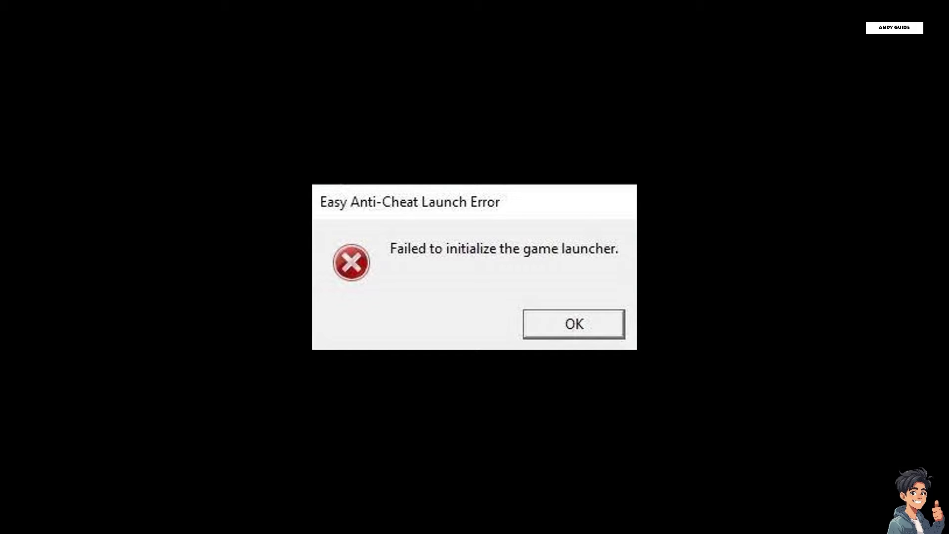
Dismiss the Easy Anti-Cheat launch error and go to Brawlhalla's Steam store page
{"action": "left_click", "coordinate": [573, 324]}
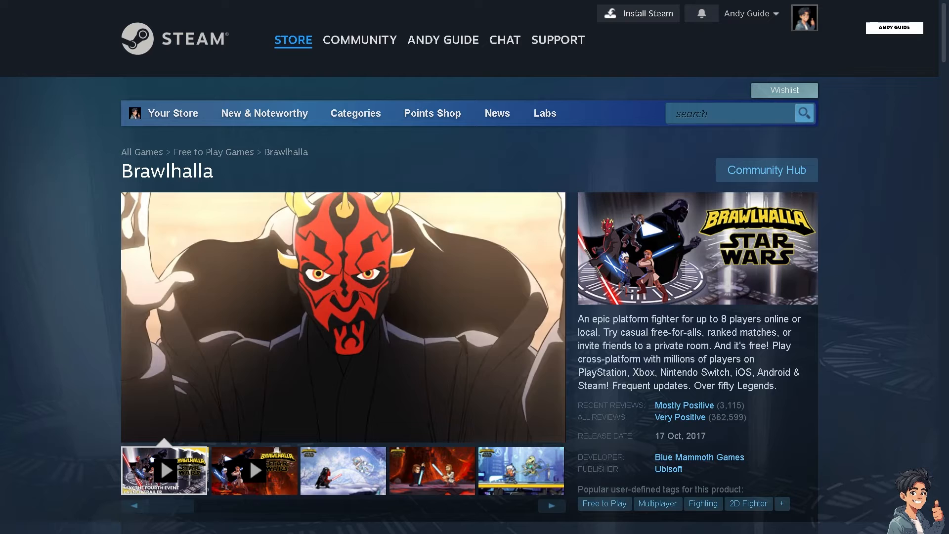
{"action": "left_click", "coordinate": [343, 315]}
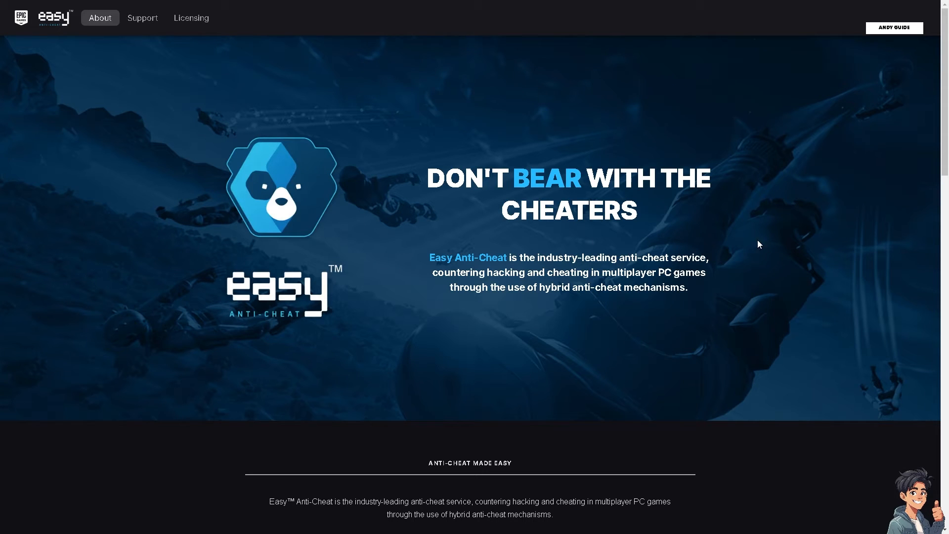
{"action": "mouse_move", "coordinate": [500, 254]}
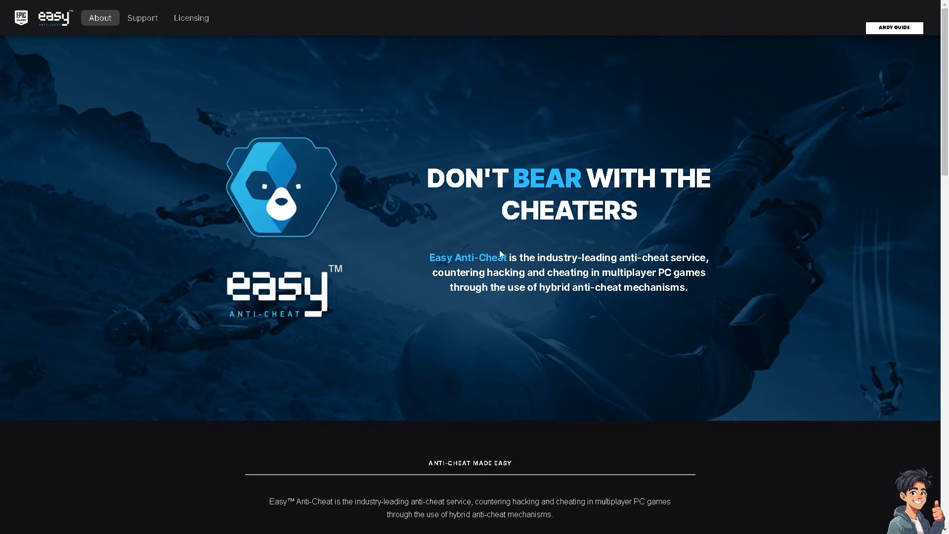
{"action": "mouse_move", "coordinate": [494, 257]}
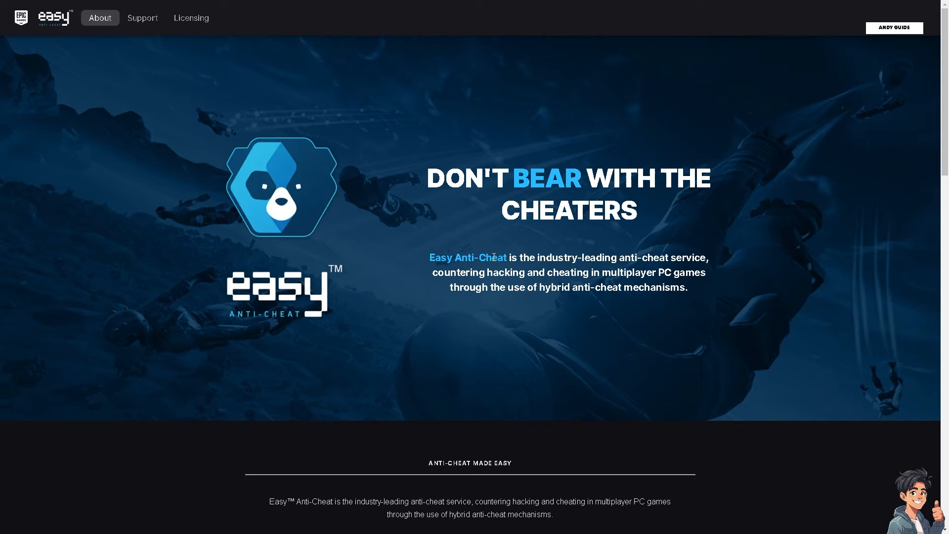
{"action": "mouse_move", "coordinate": [376, 254]}
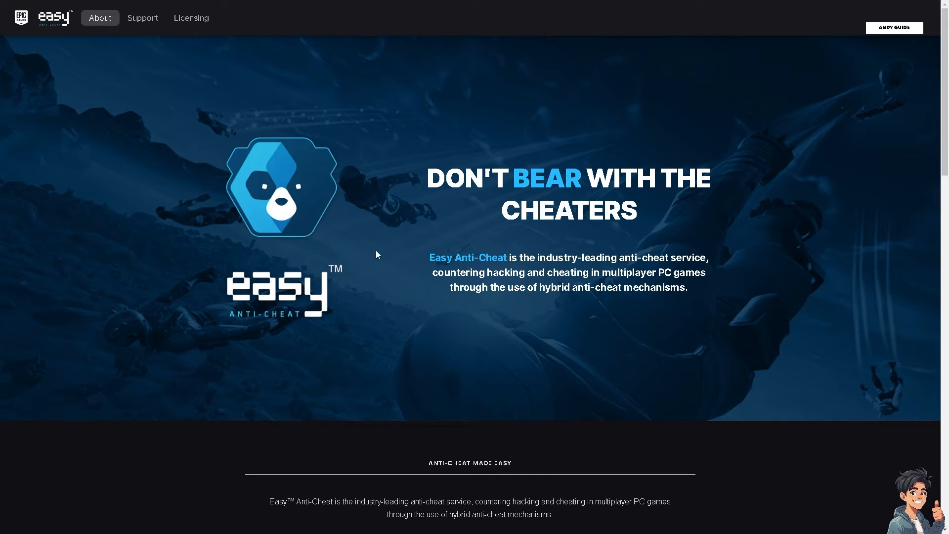
{"action": "mouse_move", "coordinate": [369, 254]}
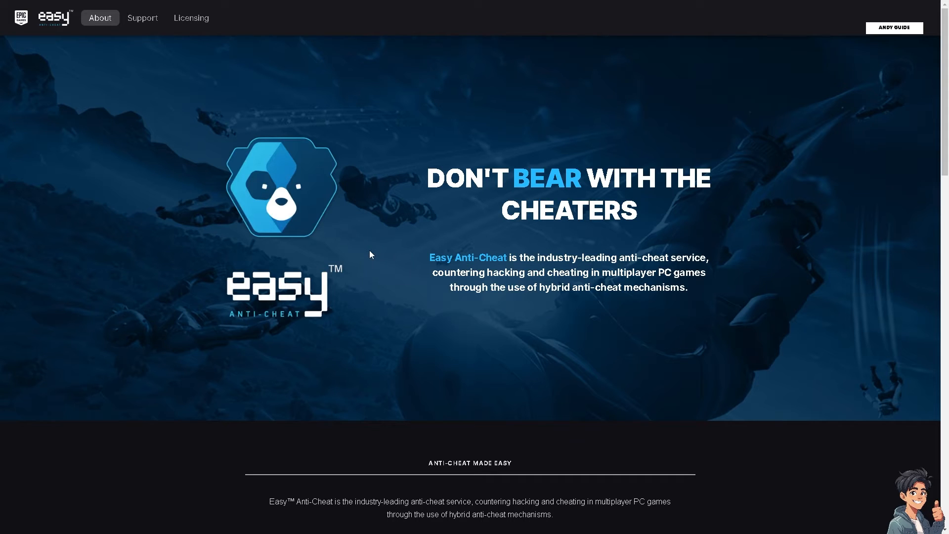
{"action": "mouse_move", "coordinate": [250, 197]}
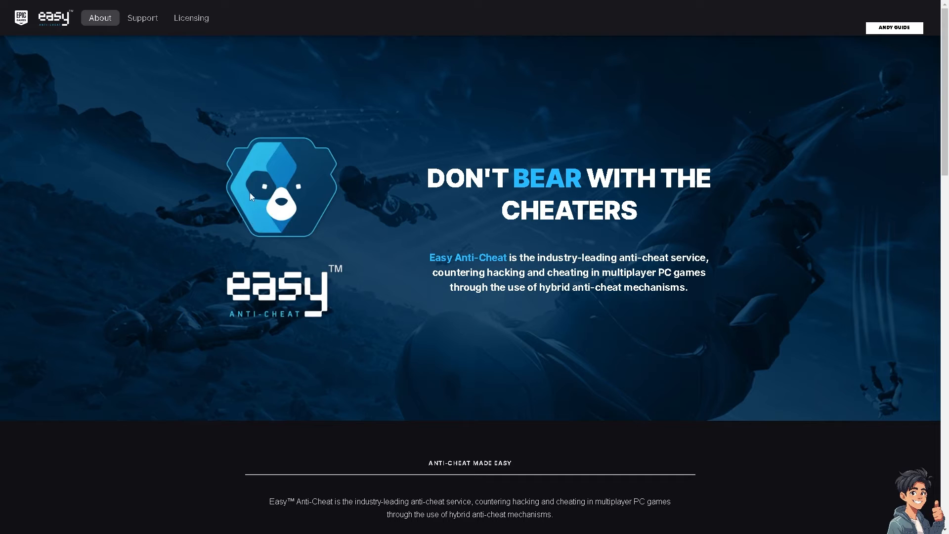
{"action": "mouse_move", "coordinate": [278, 130]}
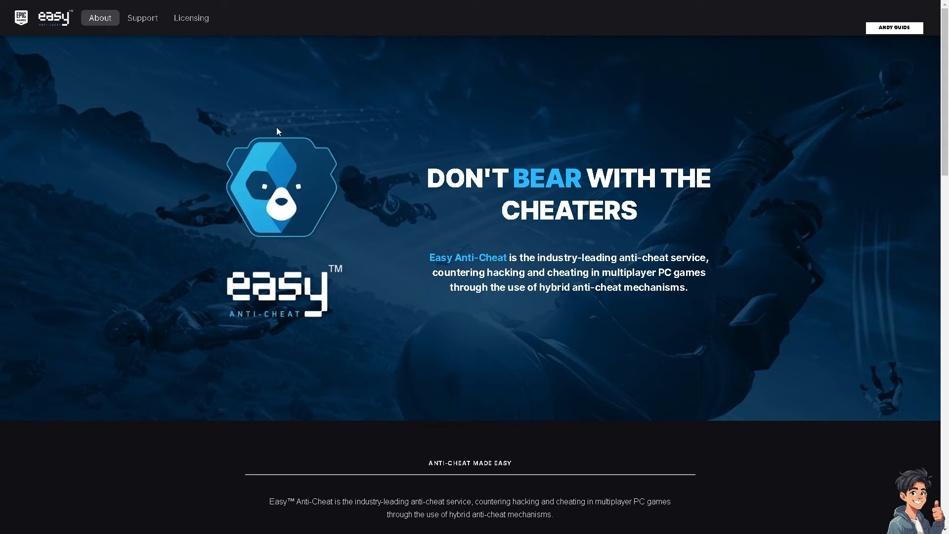
{"action": "mouse_move", "coordinate": [294, 210]}
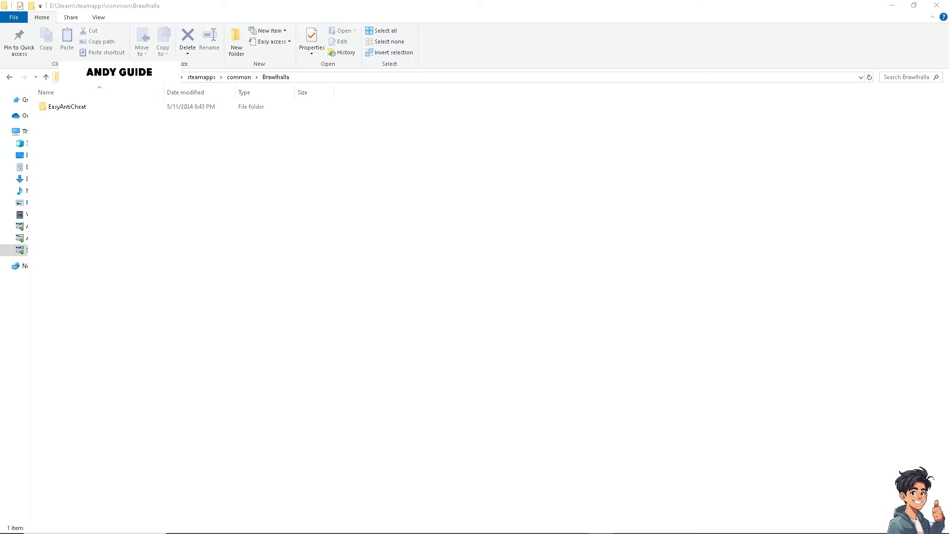
{"action": "mouse_move", "coordinate": [358, 152]}
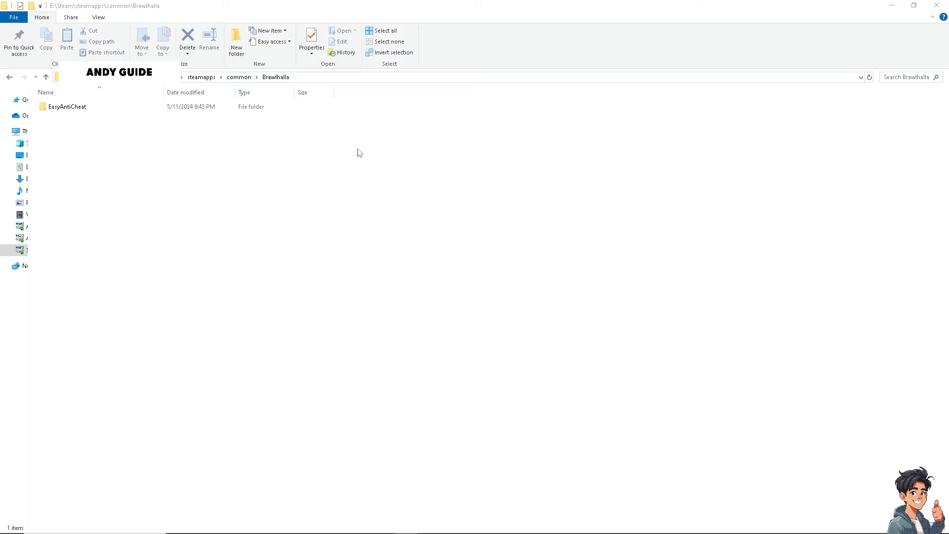
{"action": "mouse_move", "coordinate": [229, 151]}
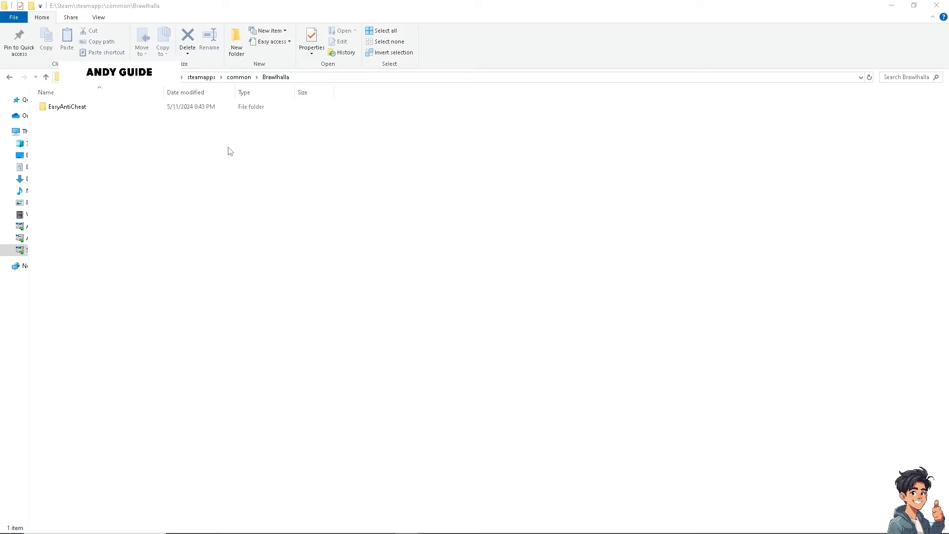
{"action": "mouse_move", "coordinate": [75, 118]}
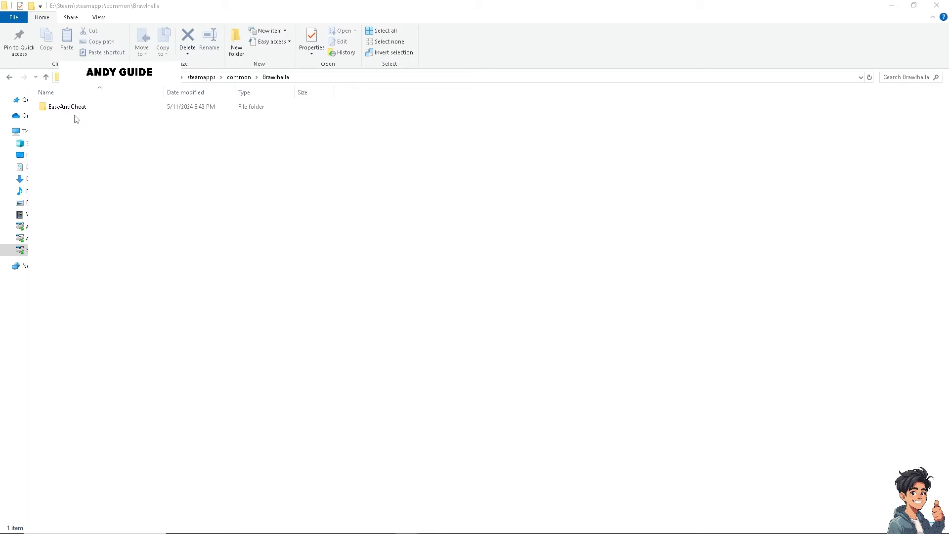
{"action": "mouse_move", "coordinate": [75, 119]}
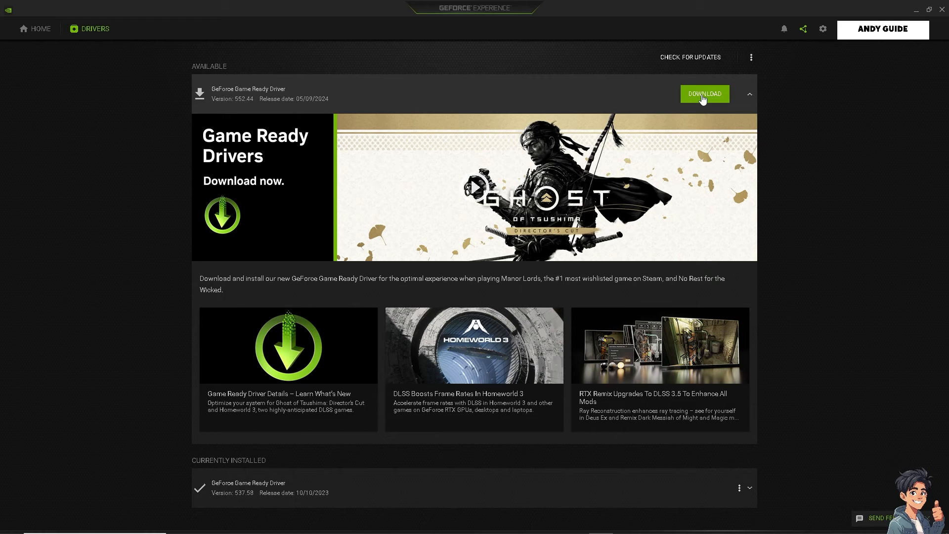
{"action": "mouse_move", "coordinate": [690, 57]}
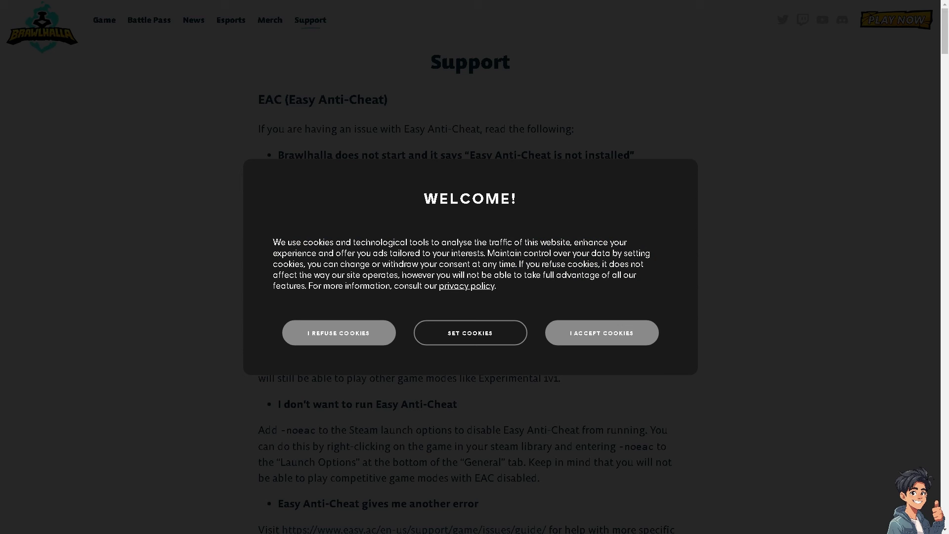
{"action": "mouse_move", "coordinate": [721, 318]}
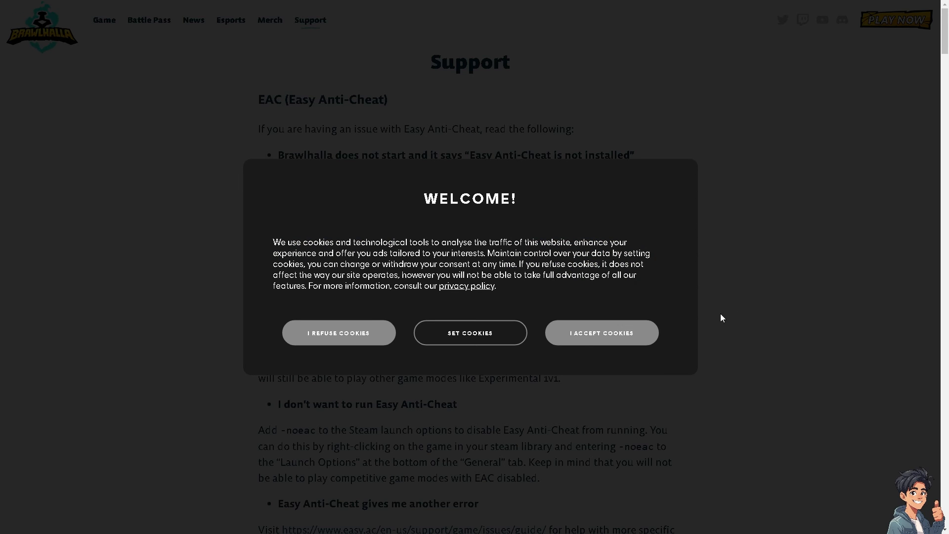
Dismiss the cookie notice and read through the Easy Anti-Cheat troubleshooting section
{"action": "left_click", "coordinate": [600, 333]}
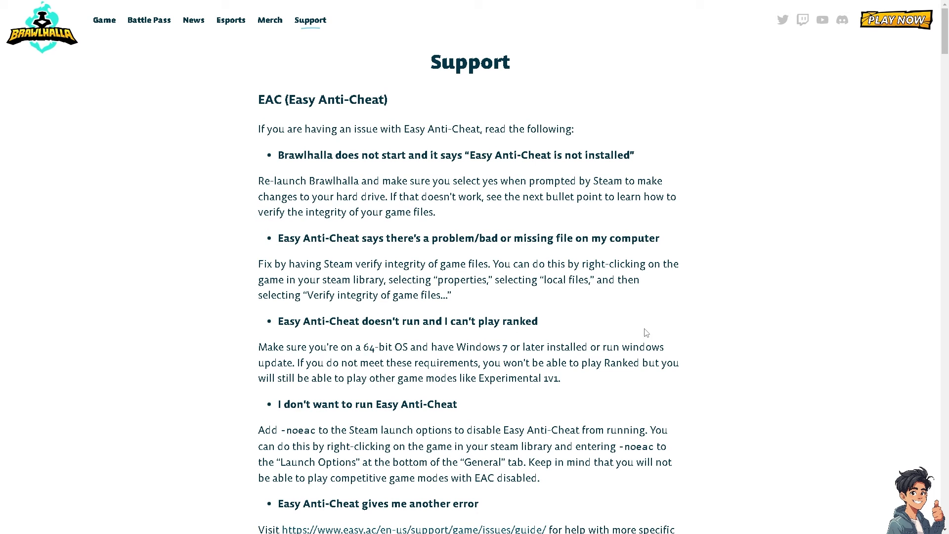
{"action": "mouse_move", "coordinate": [676, 301]}
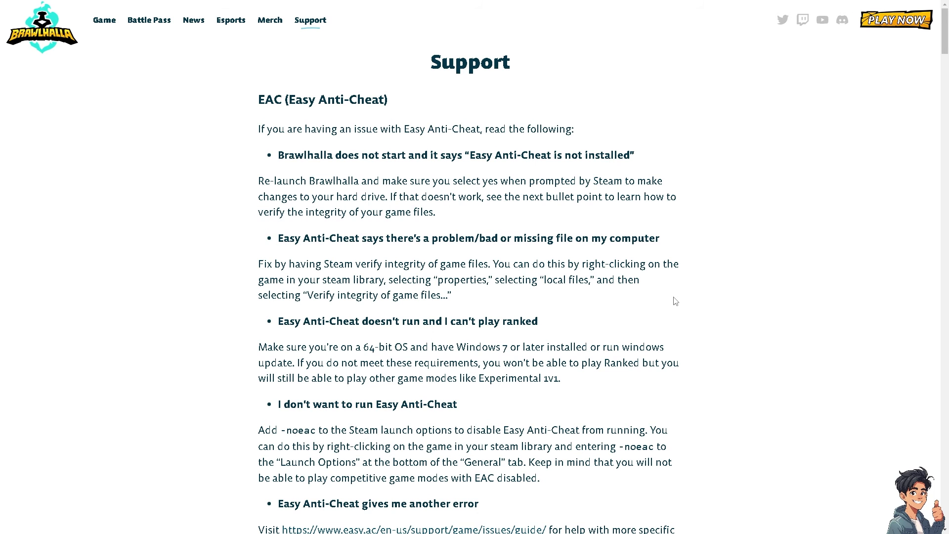
{"action": "mouse_move", "coordinate": [558, 307]}
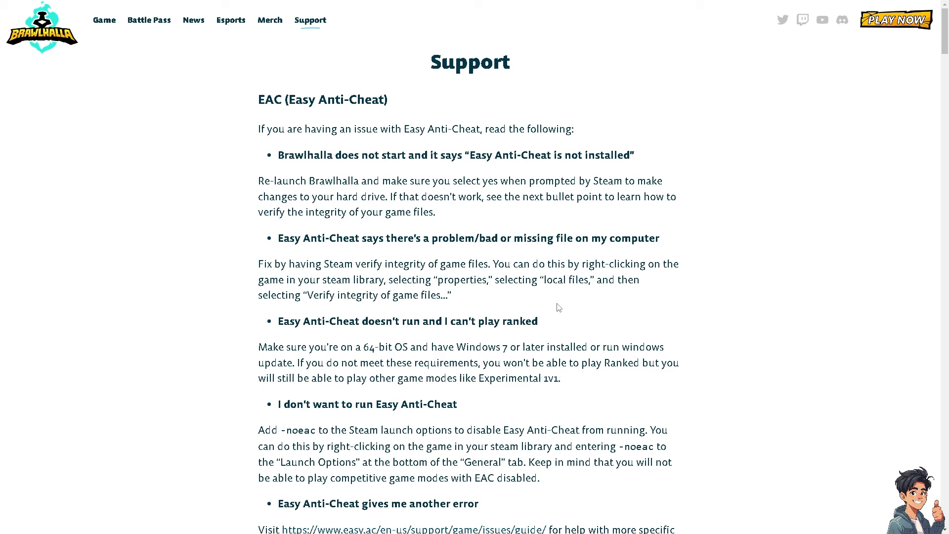
{"action": "mouse_move", "coordinate": [395, 292]}
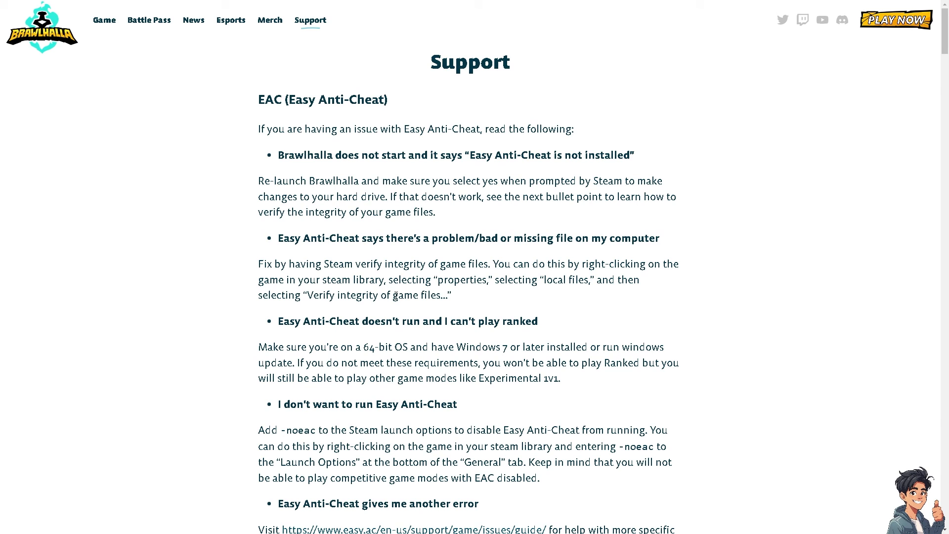
{"action": "scroll", "scroll_direction": "down", "scroll_amount": 3}
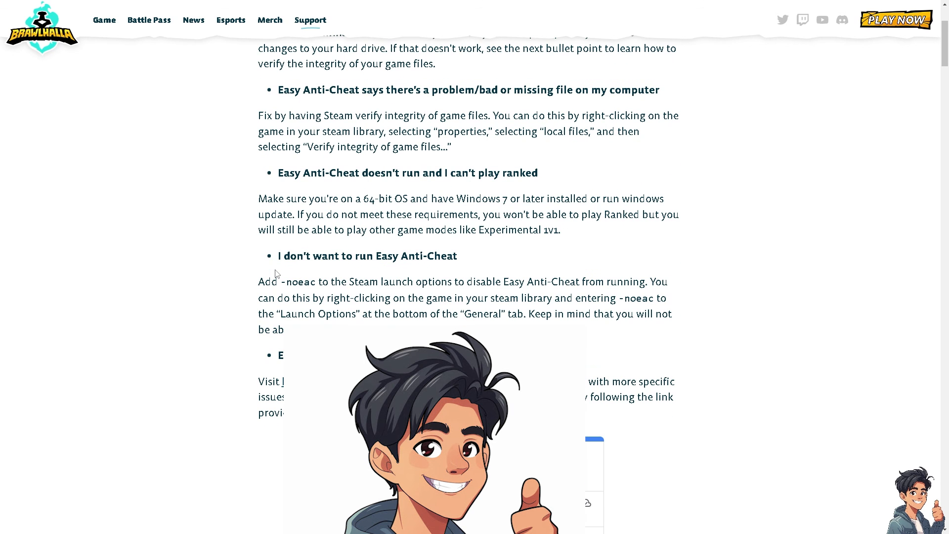
{"action": "scroll", "scroll_direction": "down", "scroll_amount": 3}
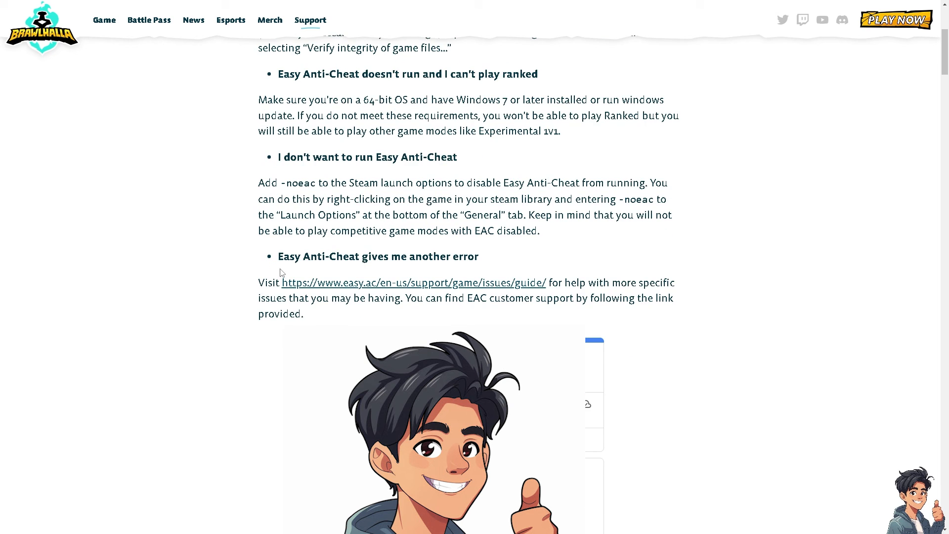
{"action": "scroll", "scroll_direction": "up", "scroll_amount": 3}
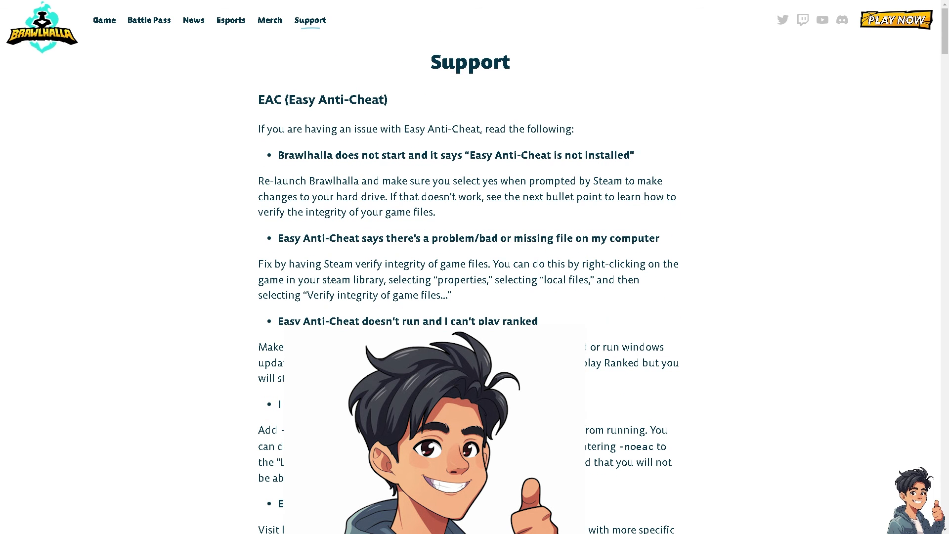